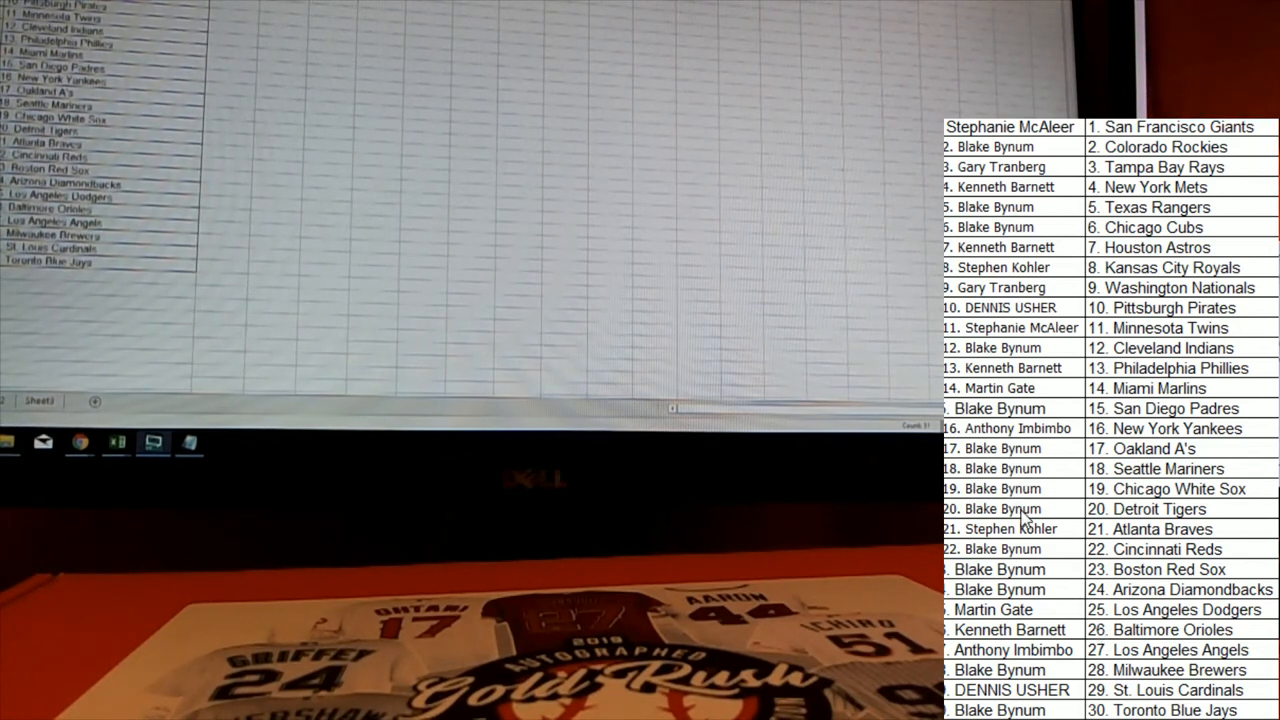
- Bring up the context menu on entry 21, Atlanta Braves
right_click(1020, 516)
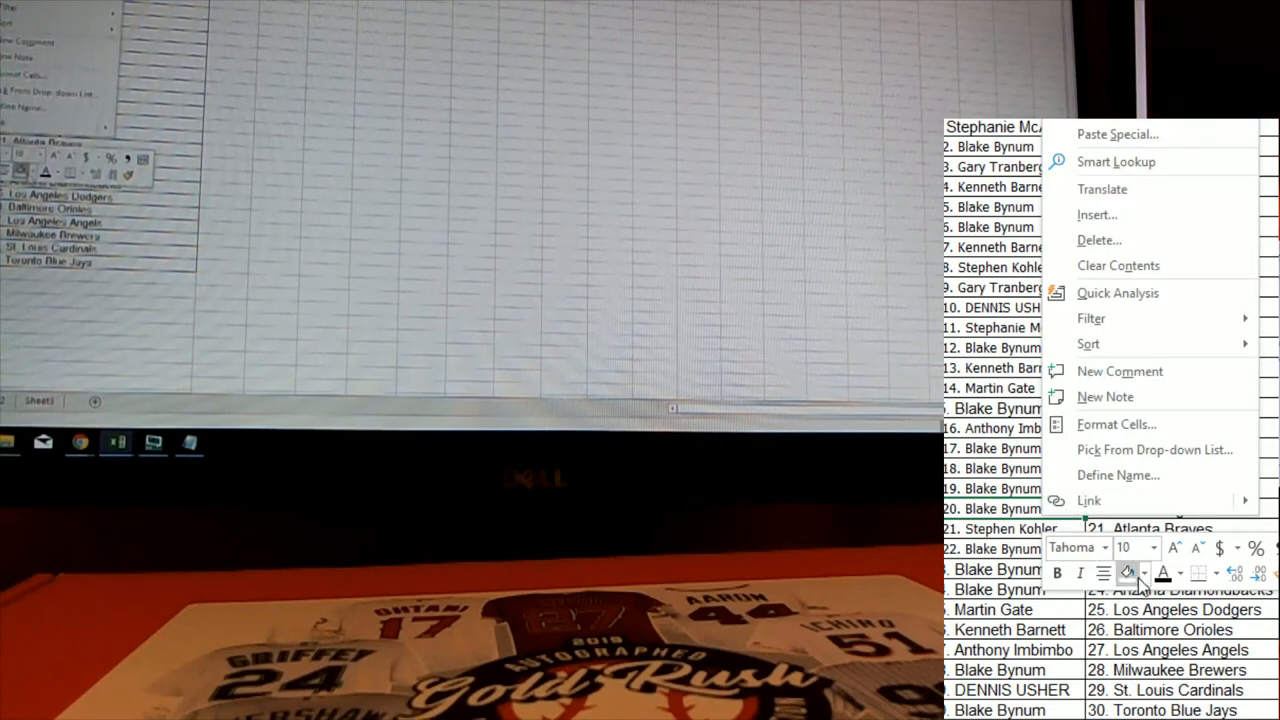